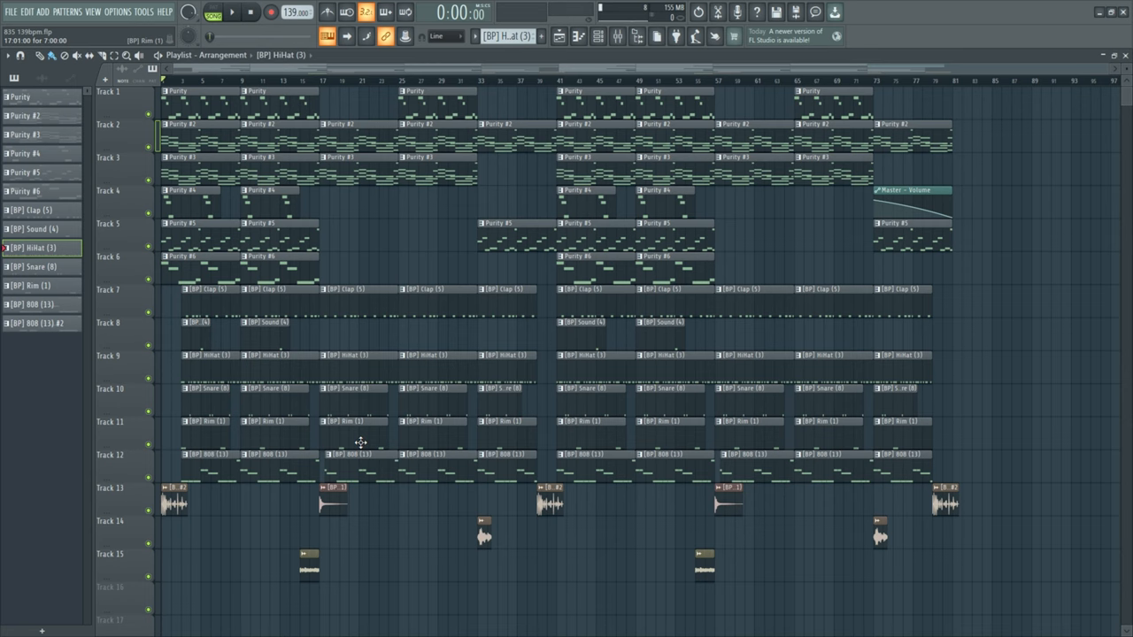
mouse_move(349, 391)
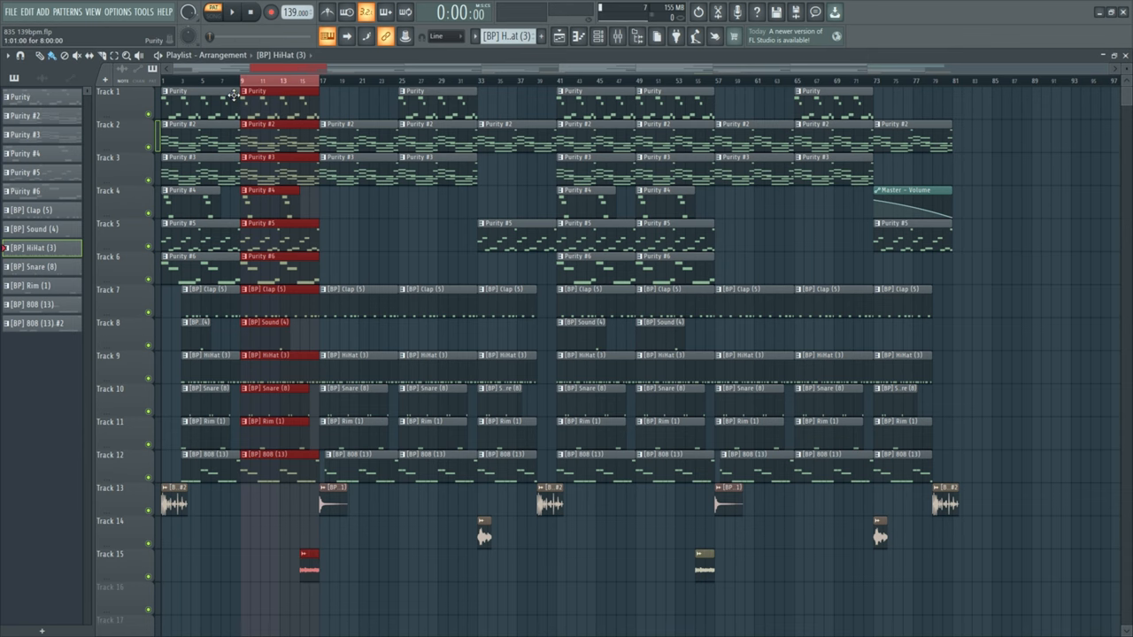
- Bring up the Purity plugin's preset browser alongside the channel rack
scroll("down", 3)
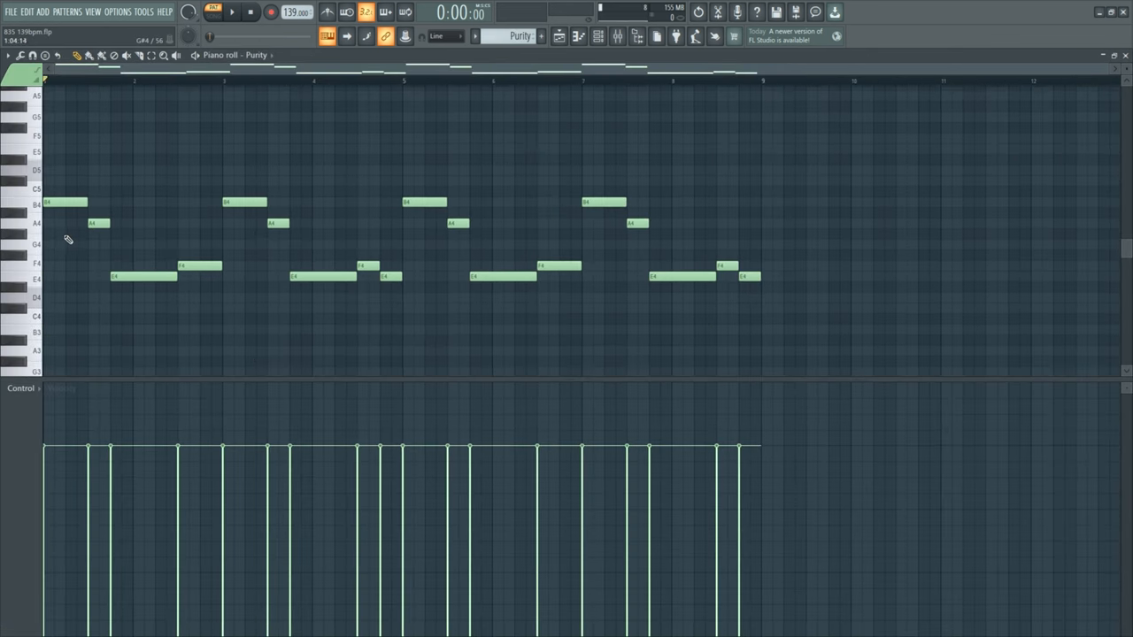
left_click_drag(49, 163, 814, 367)
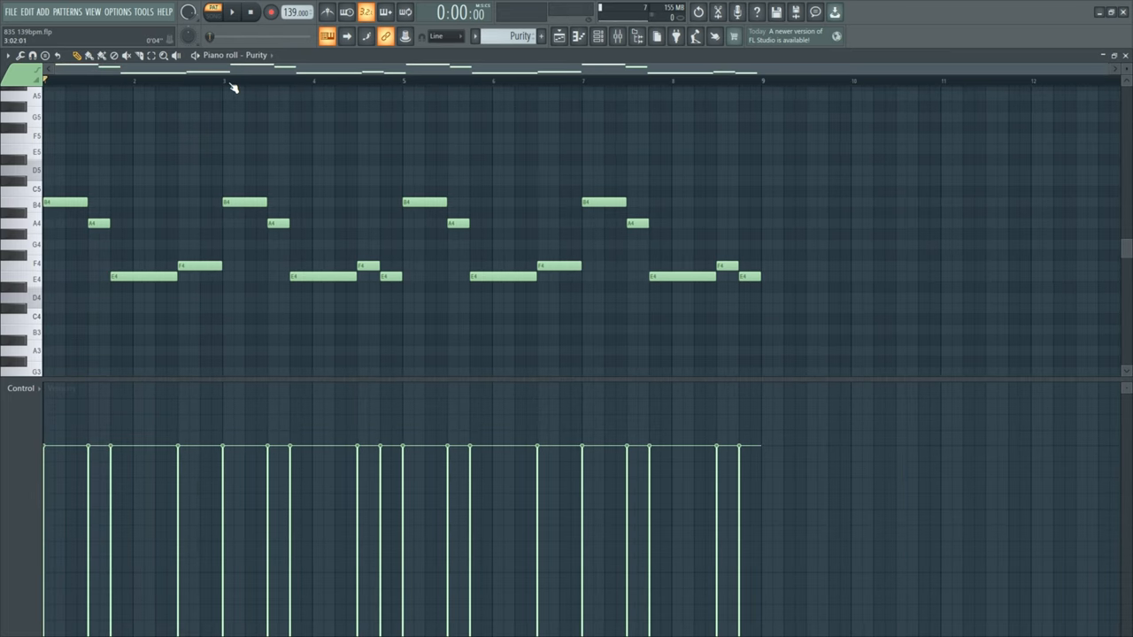
left_click(232, 11)
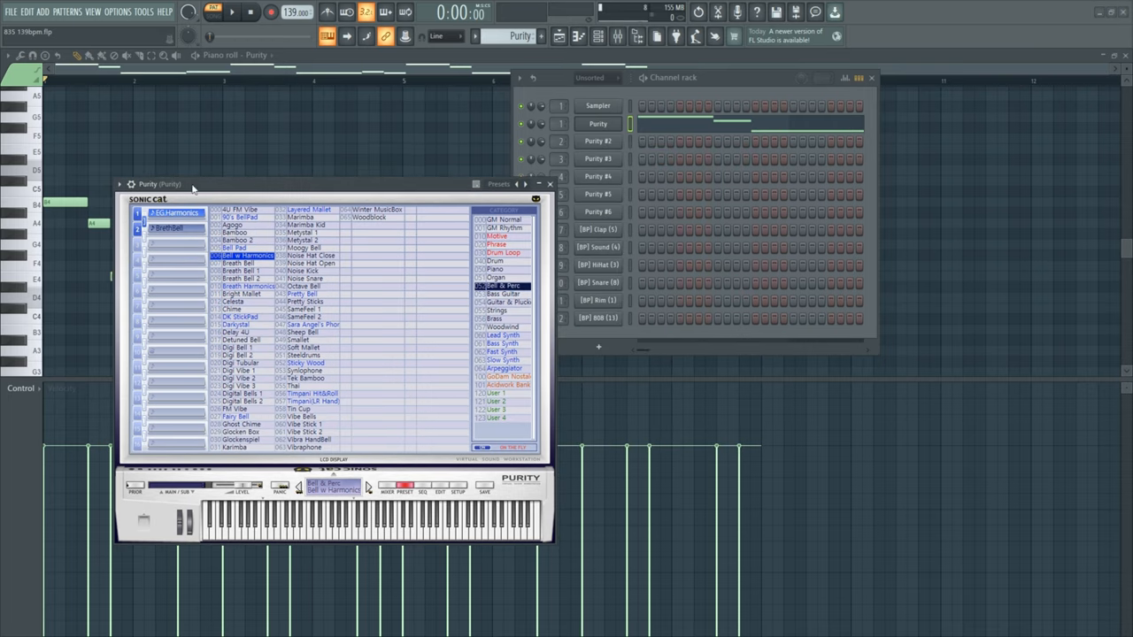
- Audition the chosen Purity preset, then stop playback
left_click(230, 10)
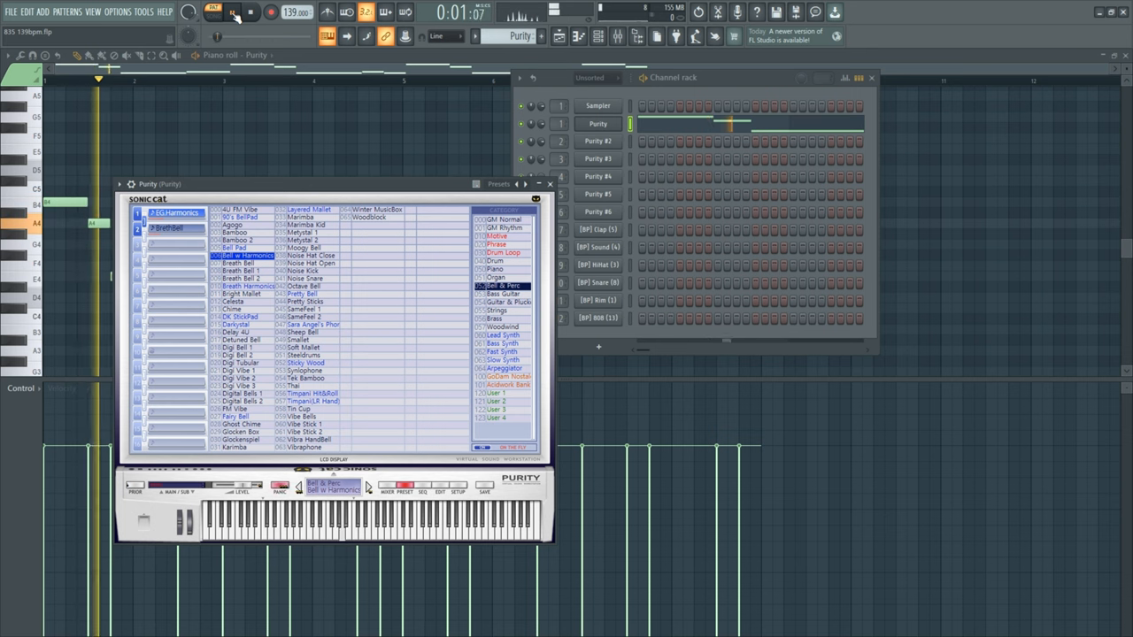
left_click(231, 11)
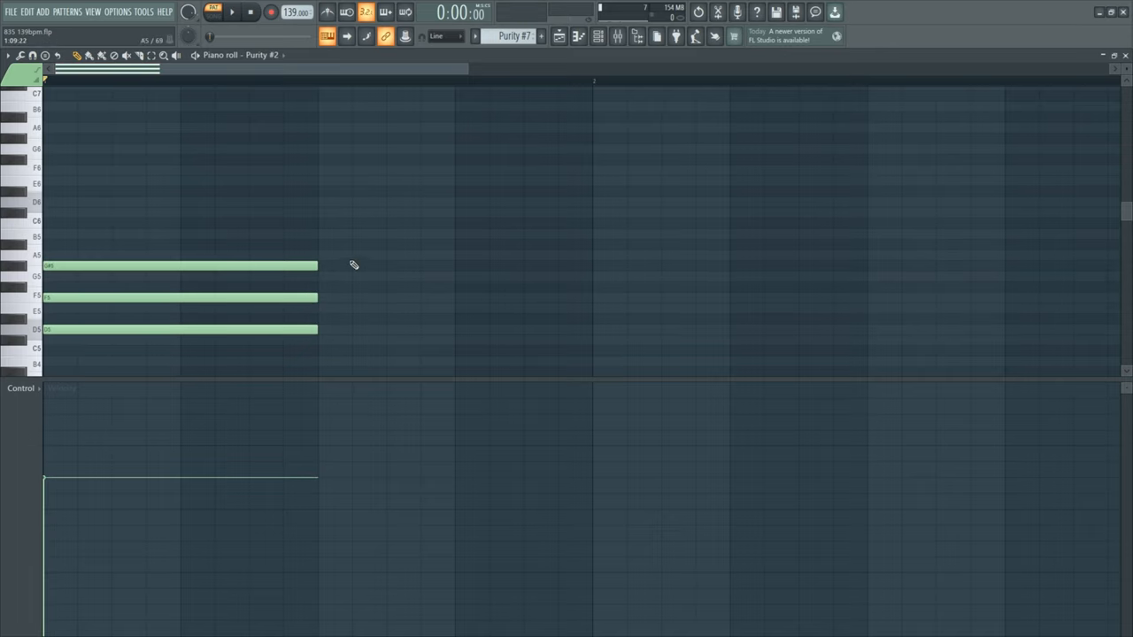
- Draw a chord note and nudge the chord's top note to a new pitch
left_click(177, 281)
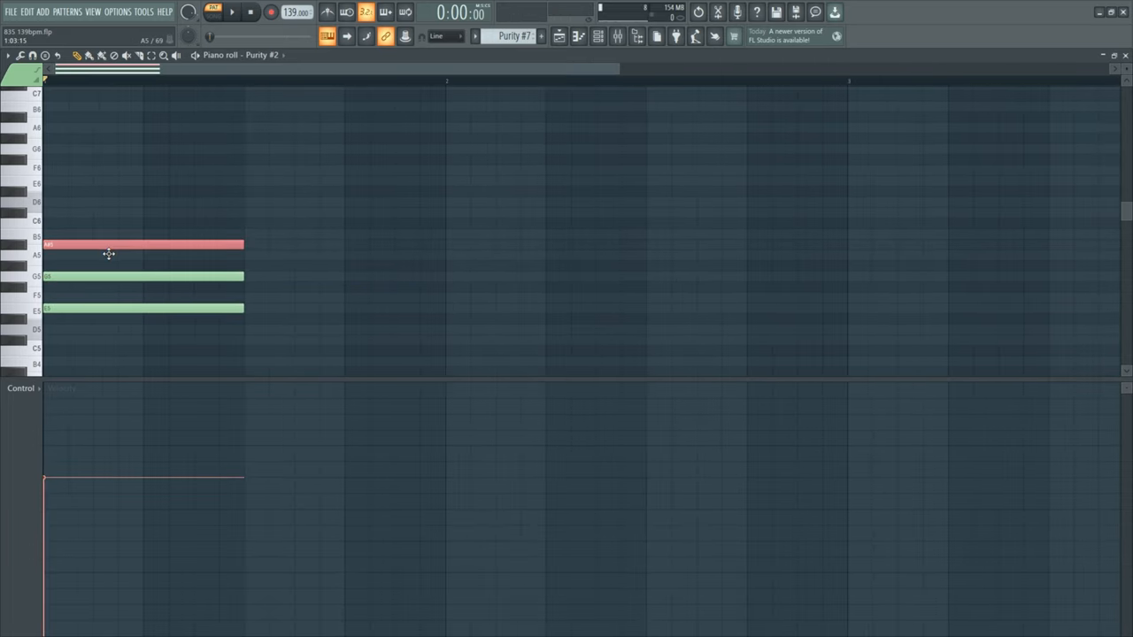
left_click_drag(141, 244, 142, 234)
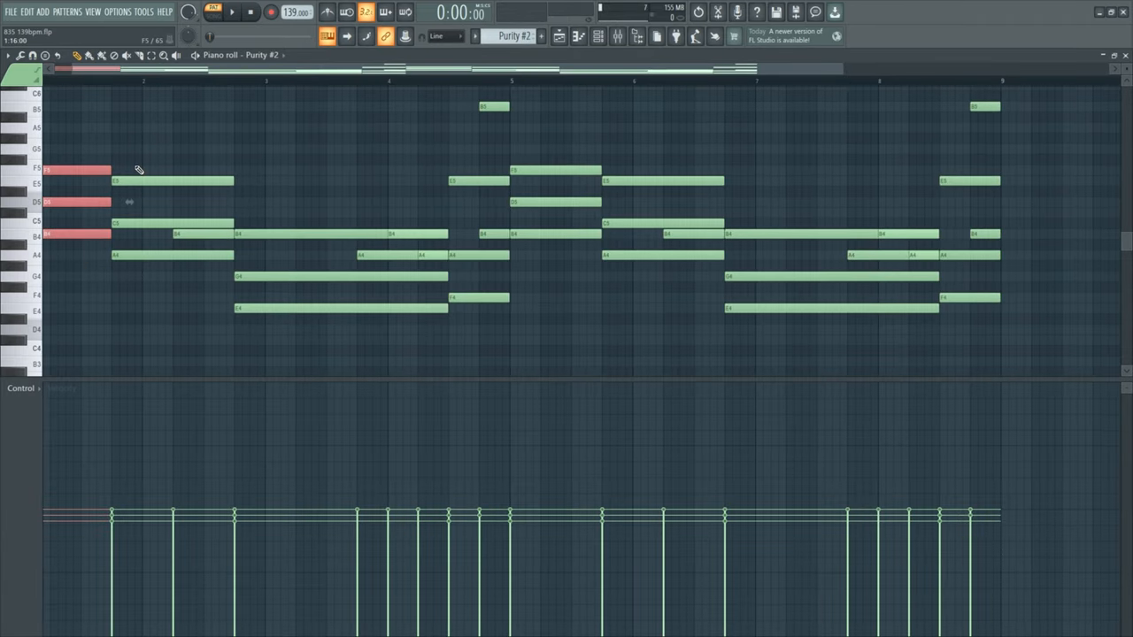
- Move the opening chord's notes into a revised voicing
left_click_drag(251, 230, 265, 284)
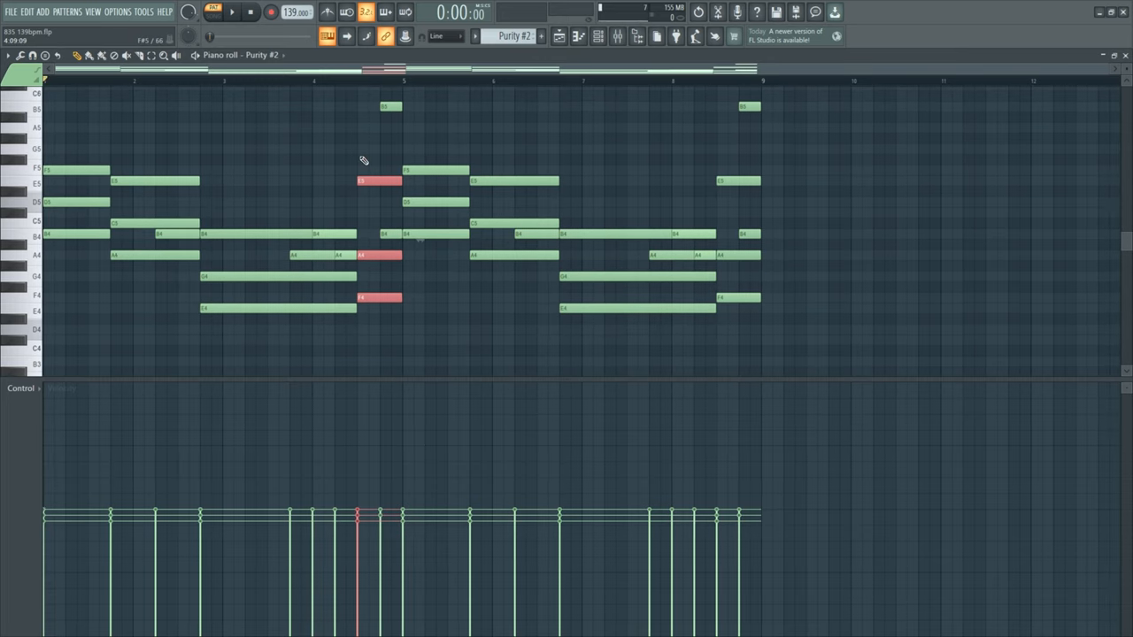
mouse_move(803, 173)
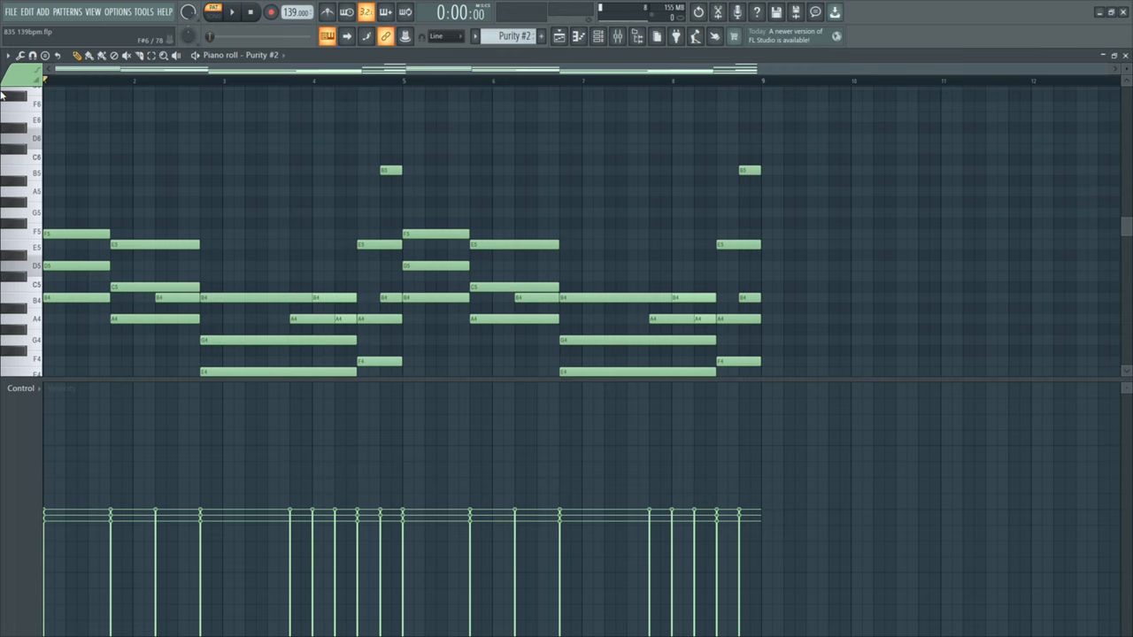
left_click(232, 11)
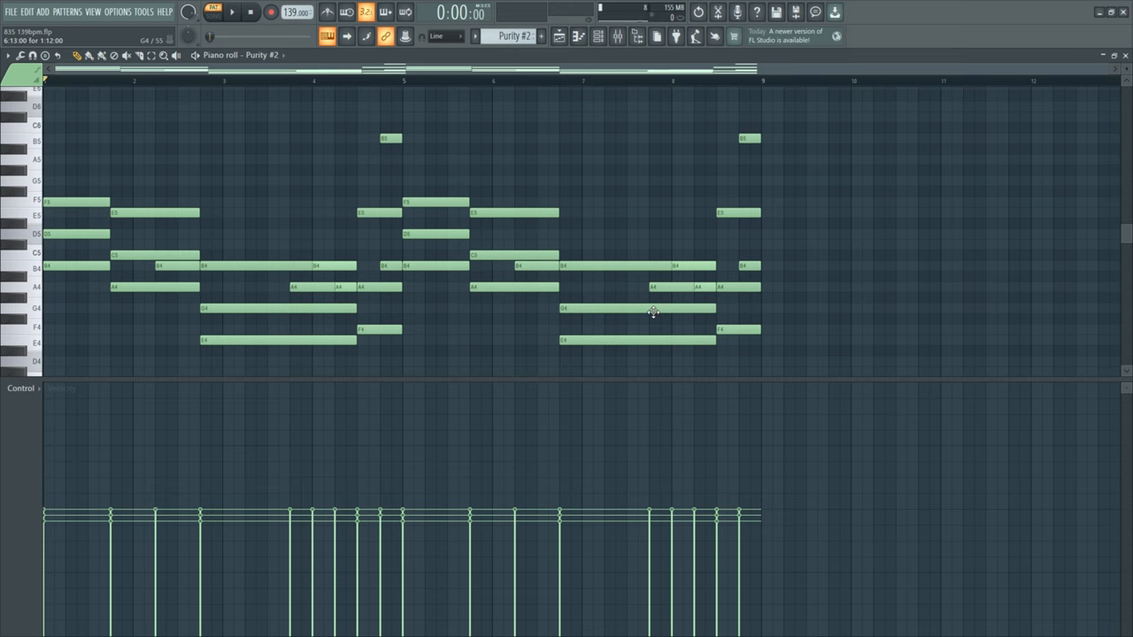
mouse_move(865, 341)
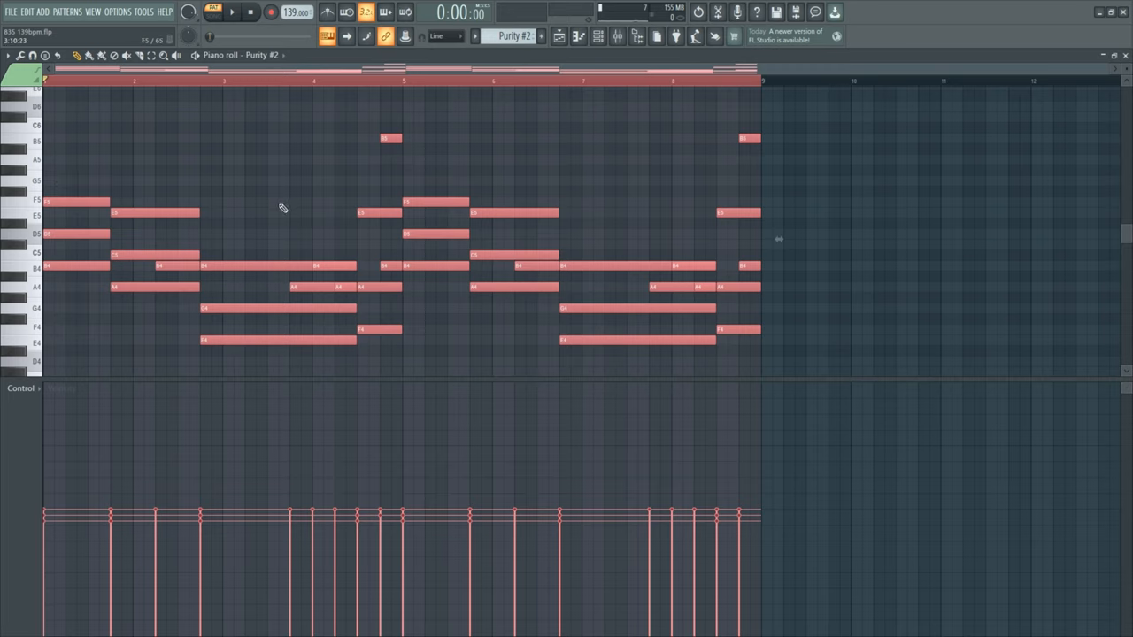
mouse_move(513, 319)
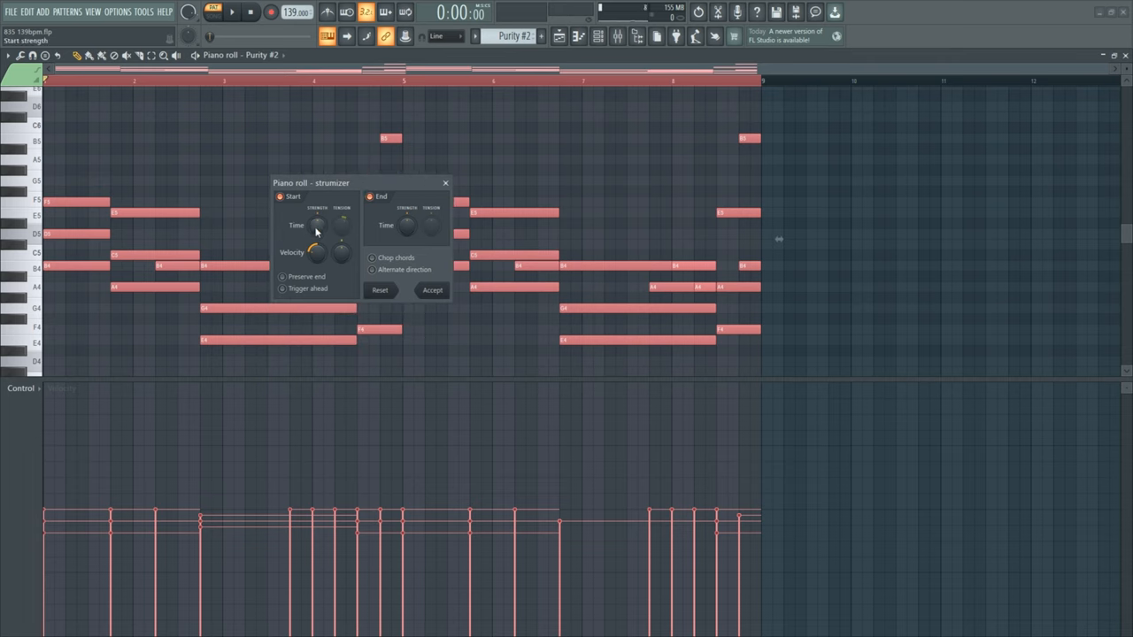
- Set a slight Time randomization in Randomize and accept it for the chords
left_click_drag(317, 224, 321, 221)
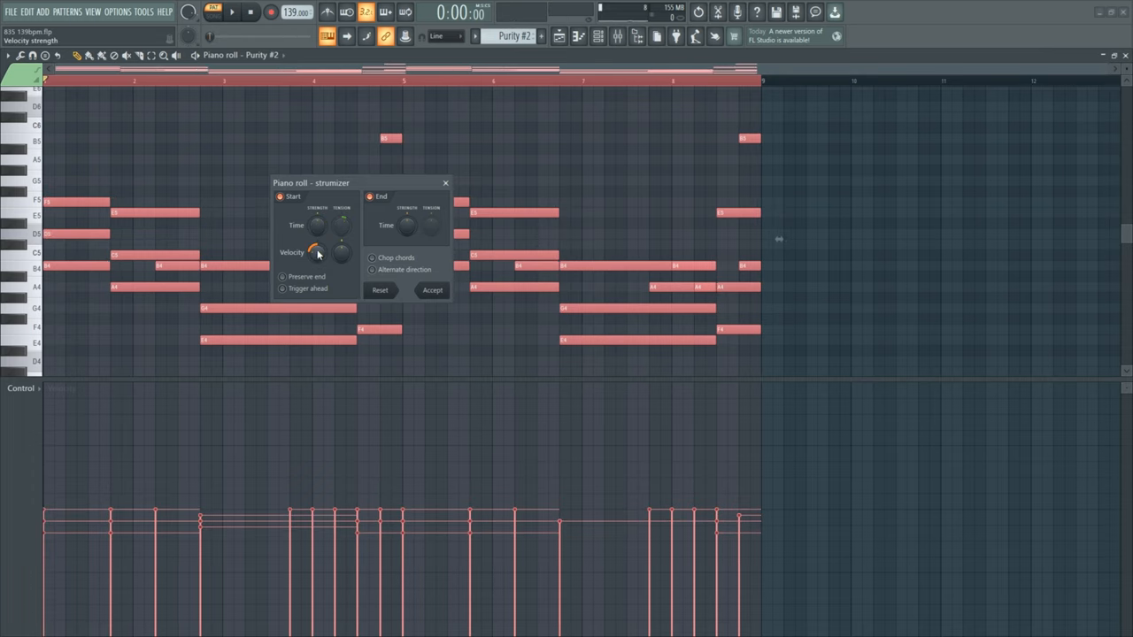
left_click(432, 290)
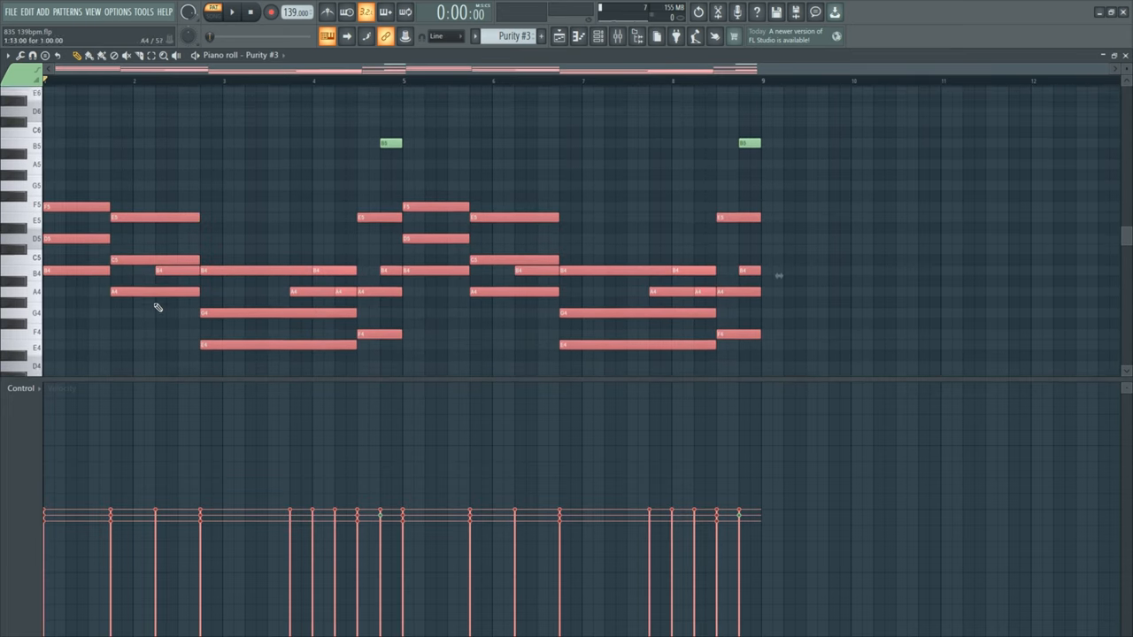
- Switch the piano roll to the Purity #4 melody pattern
left_click(232, 12)
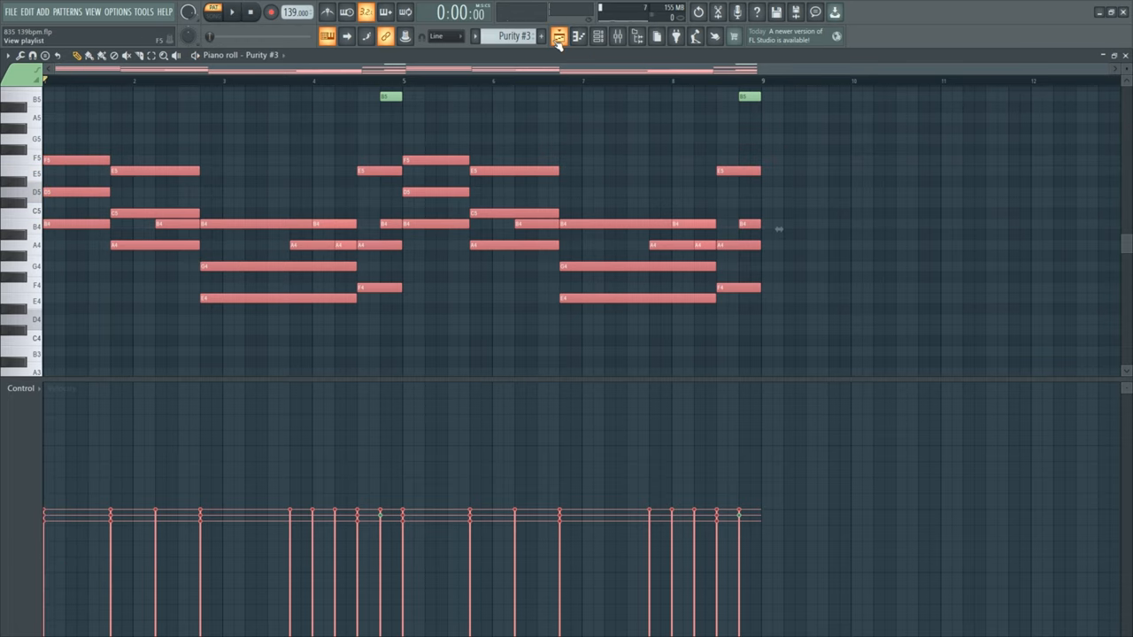
left_click(540, 35)
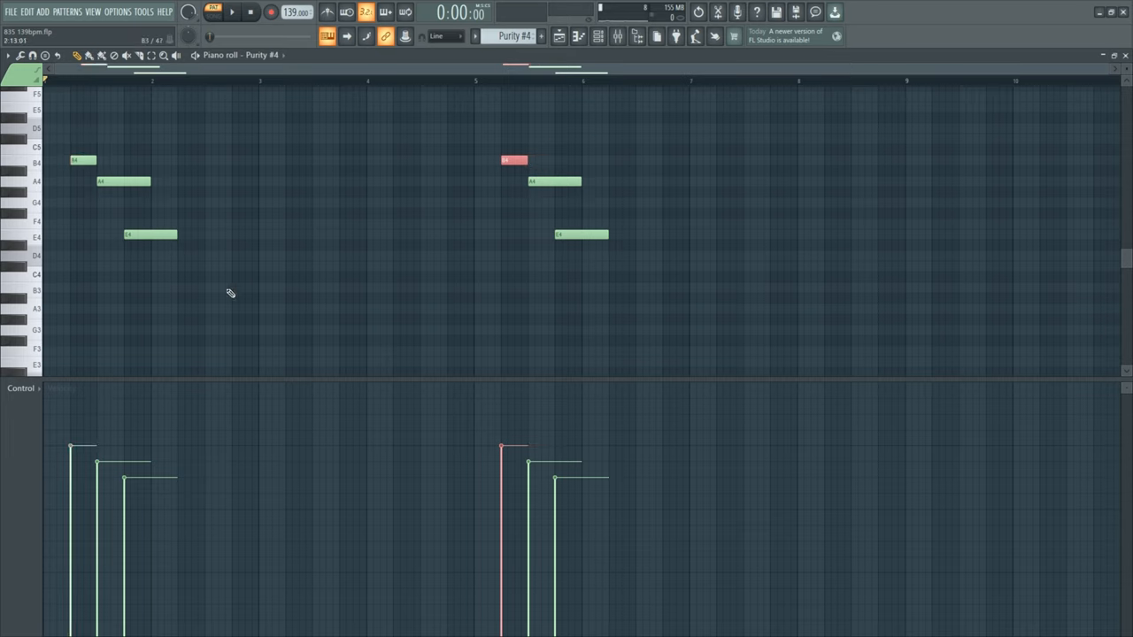
left_click(232, 10)
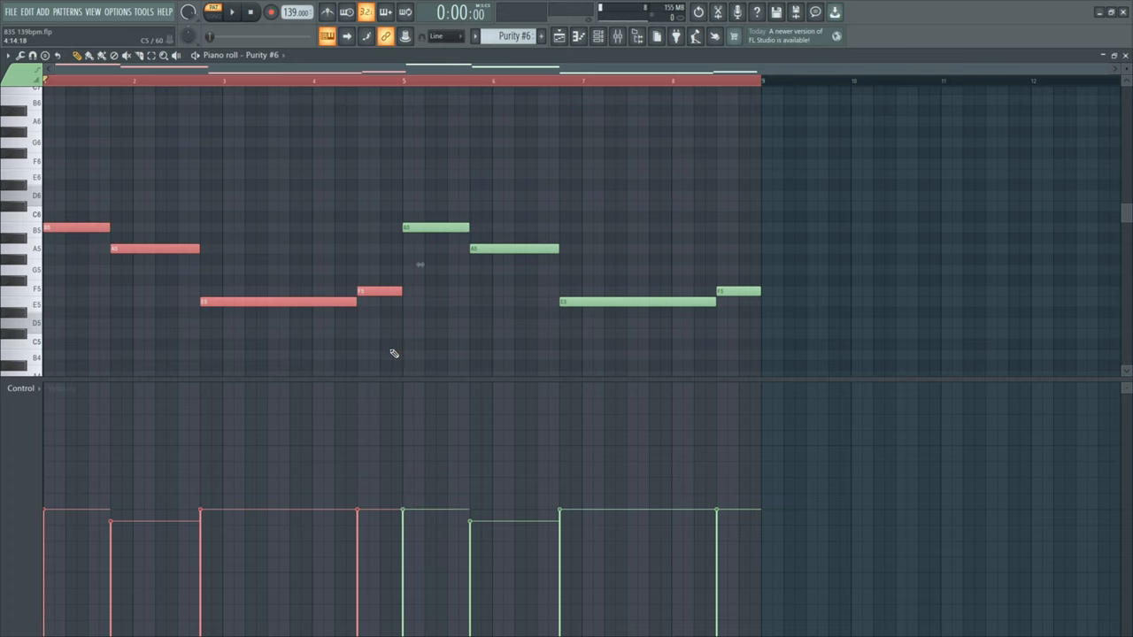
- Start playback of the full arrangement in the Playlist
left_click(232, 10)
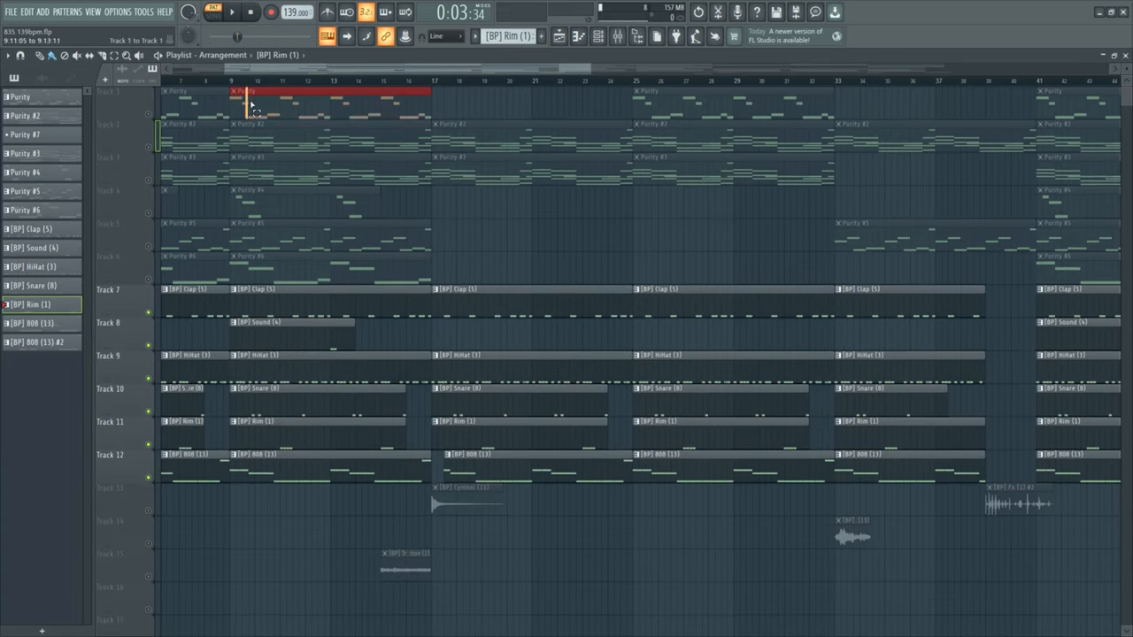
- Mark a loop region over a section of the arrangement timeline
left_click_drag(246, 91, 439, 272)
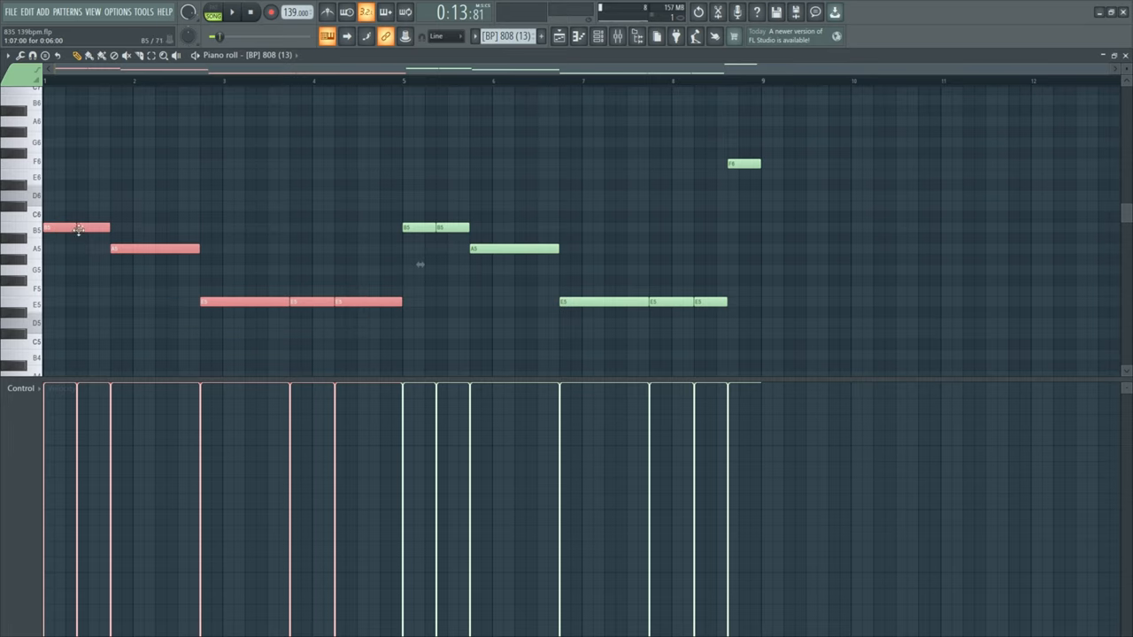
- Reshape the opening 808 bass notes to follow the melody
left_click_drag(89, 181, 363, 333)
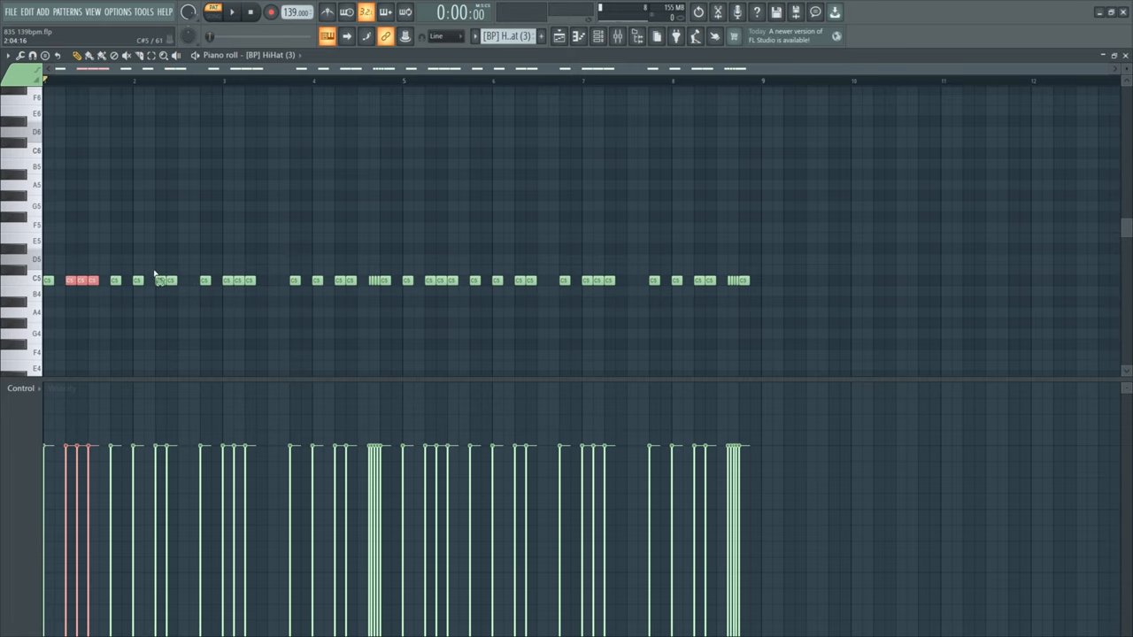
mouse_move(304, 312)
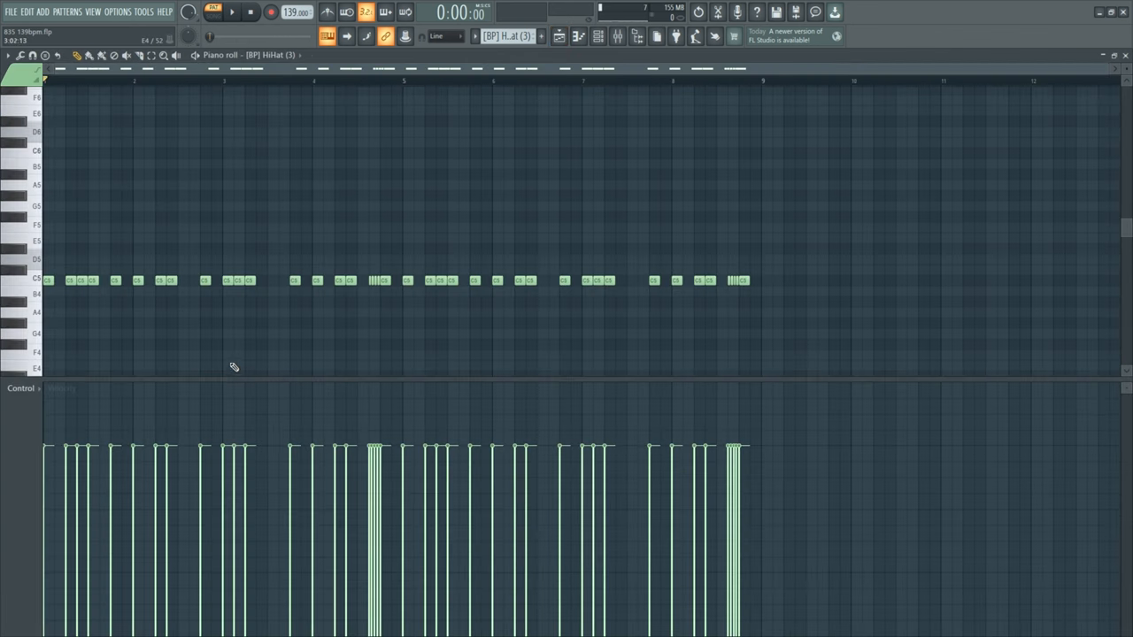
- Stop playback while viewing the HiHat pattern's arrangement
left_click(231, 11)
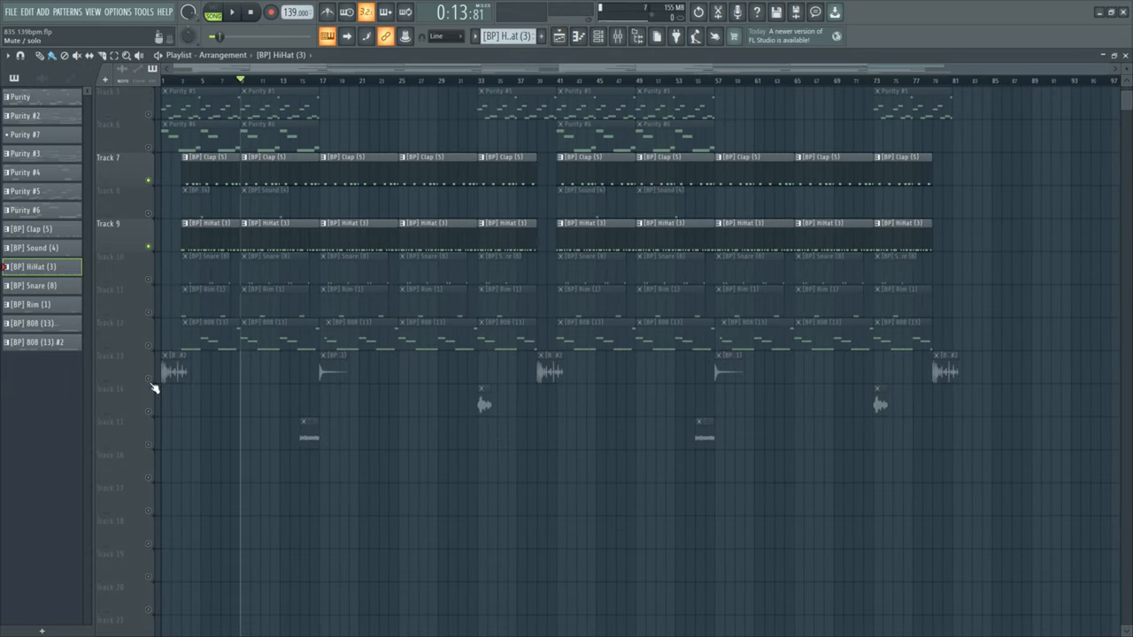
- Drag the clap, hi-hat, snare, kick and 808 clips a few bars to the right
scroll("down", 3)
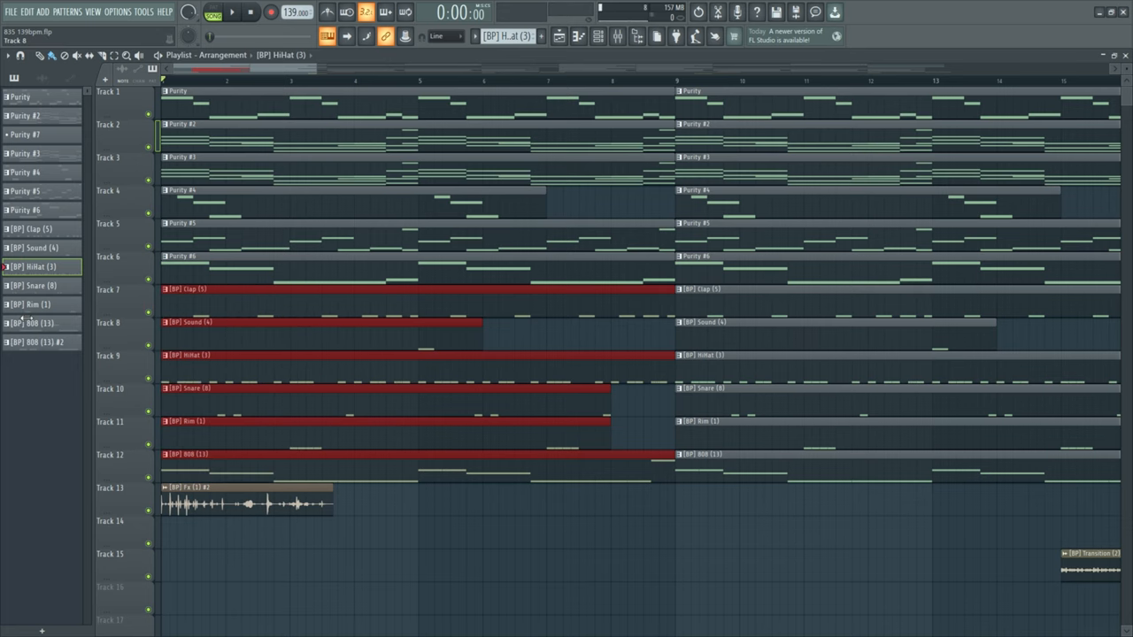
left_click_drag(163, 354, 292, 354)
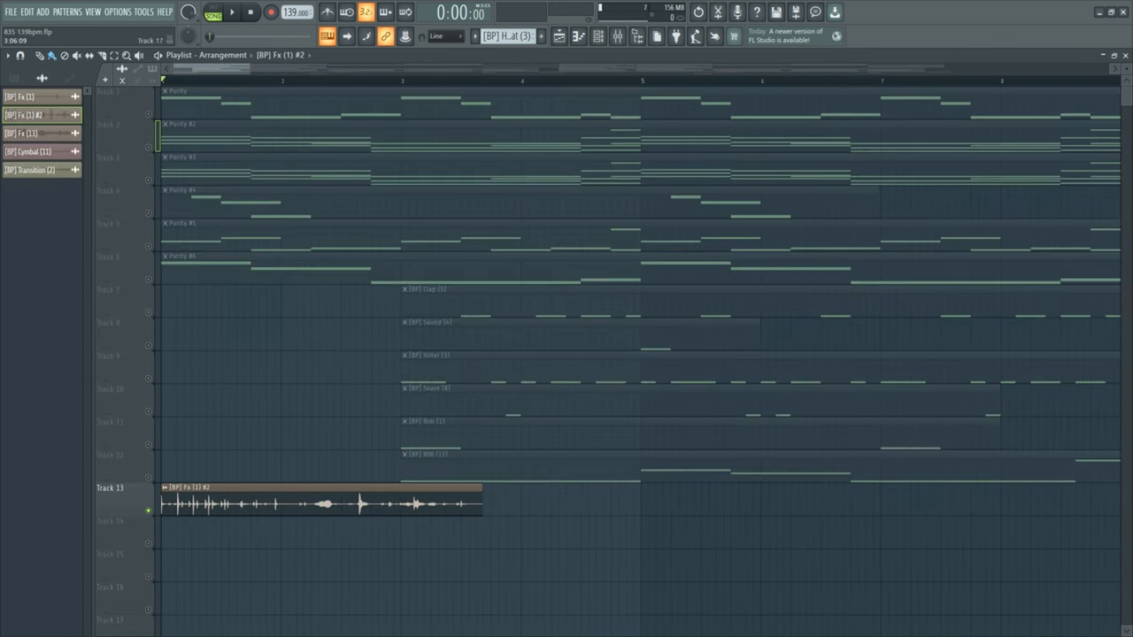
- Audition the full arrangement from the Playlist, then bring up the Mixer
left_click(230, 10)
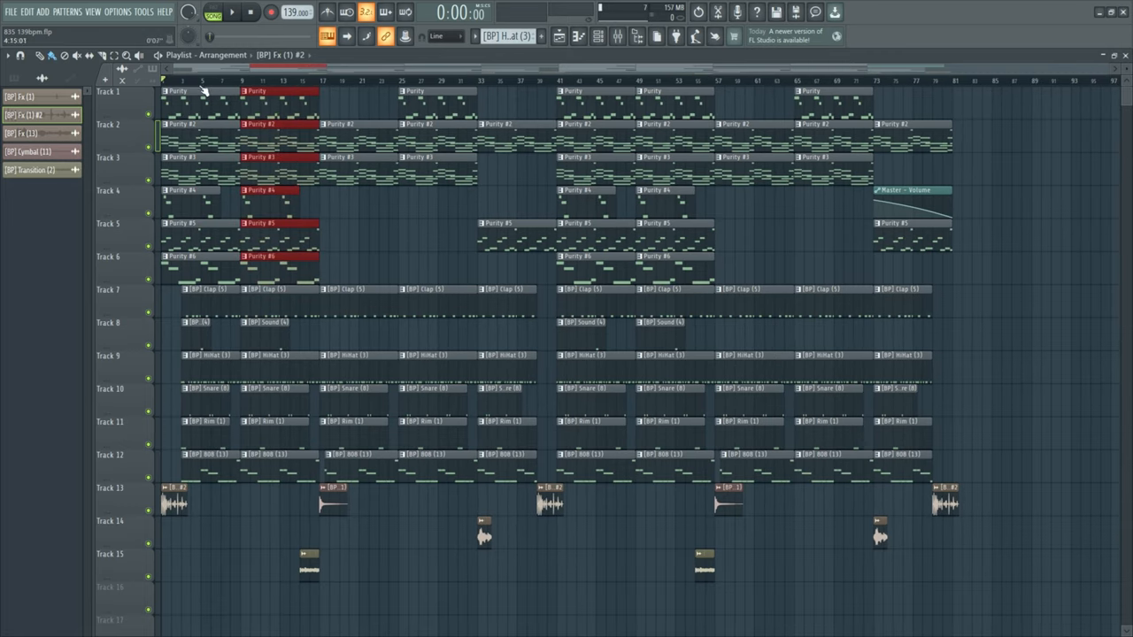
left_click(528, 82)
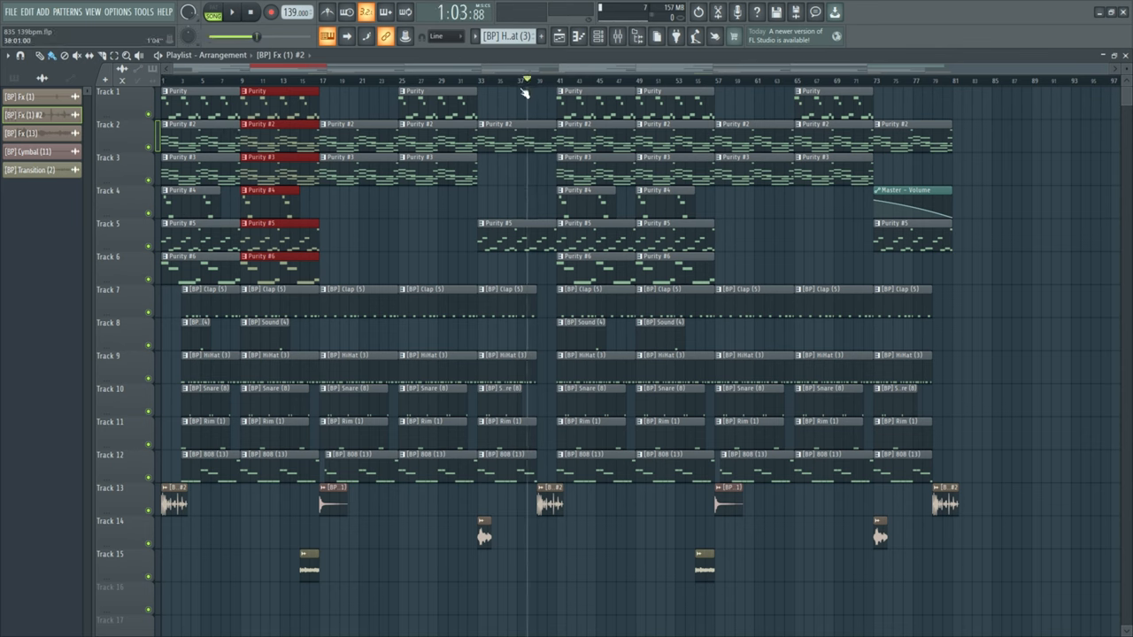
left_click(248, 12)
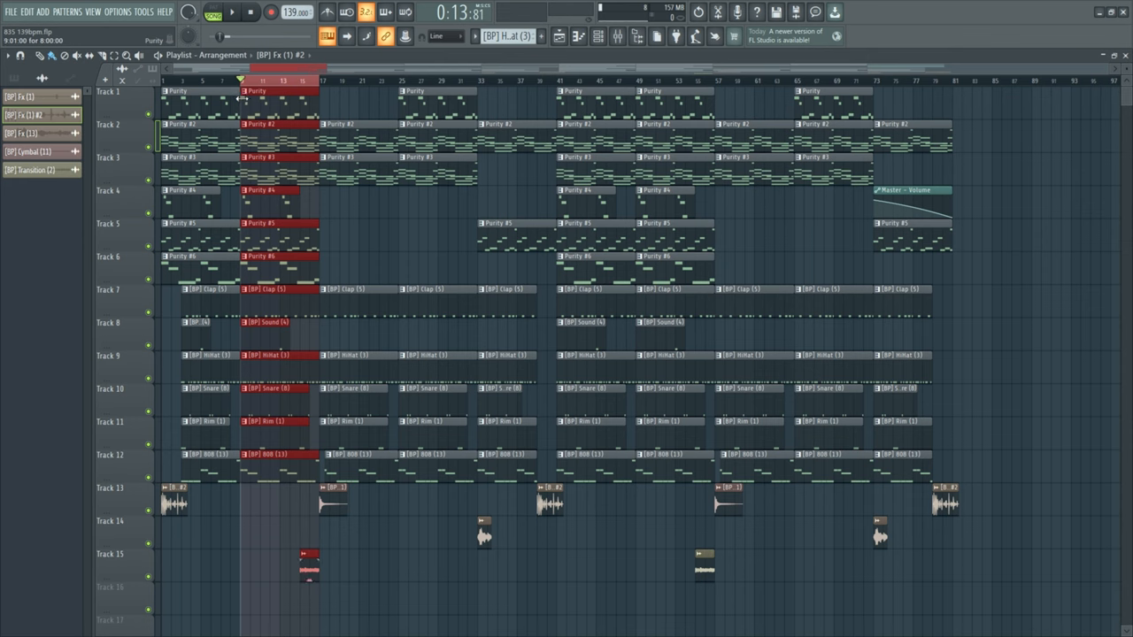
left_click(248, 13)
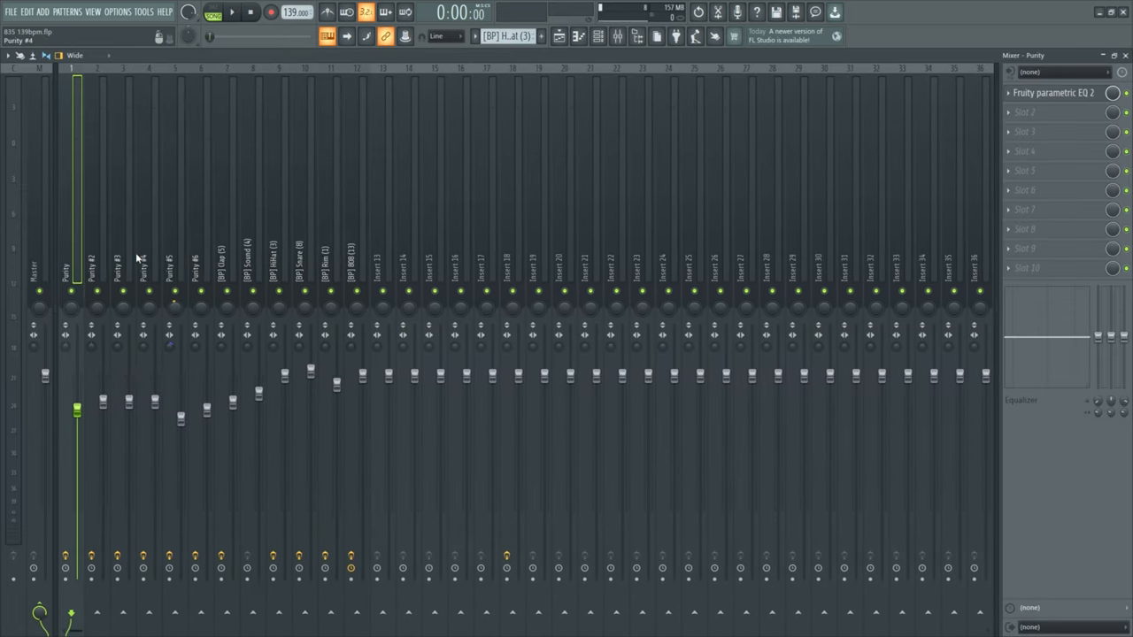
left_click(95, 266)
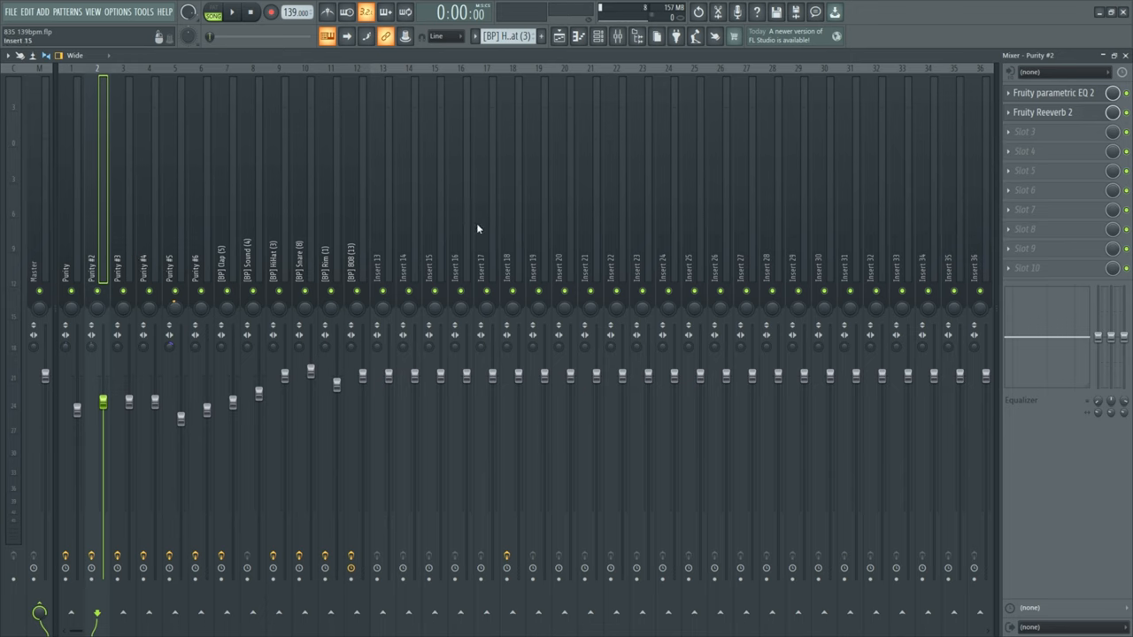
left_click(1053, 92)
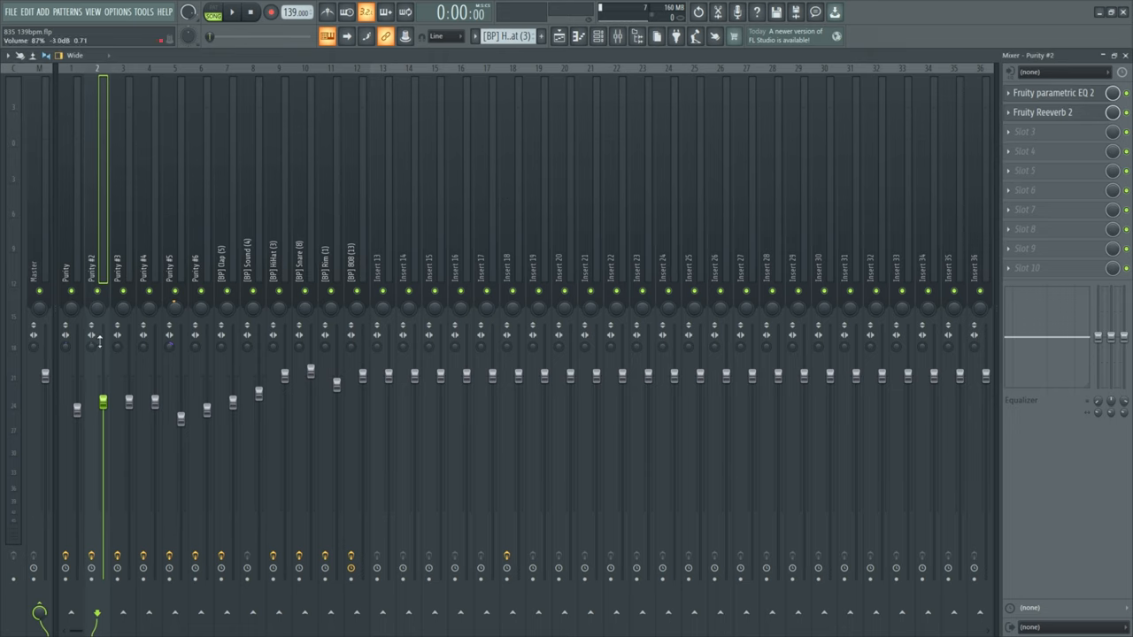
left_click(149, 266)
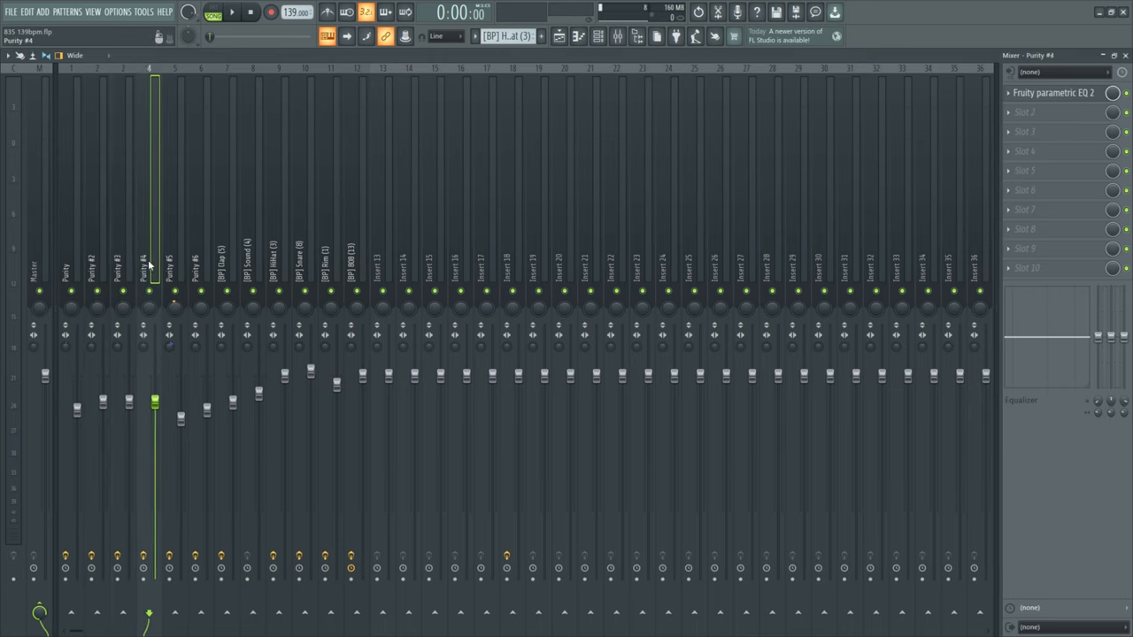
left_click(228, 266)
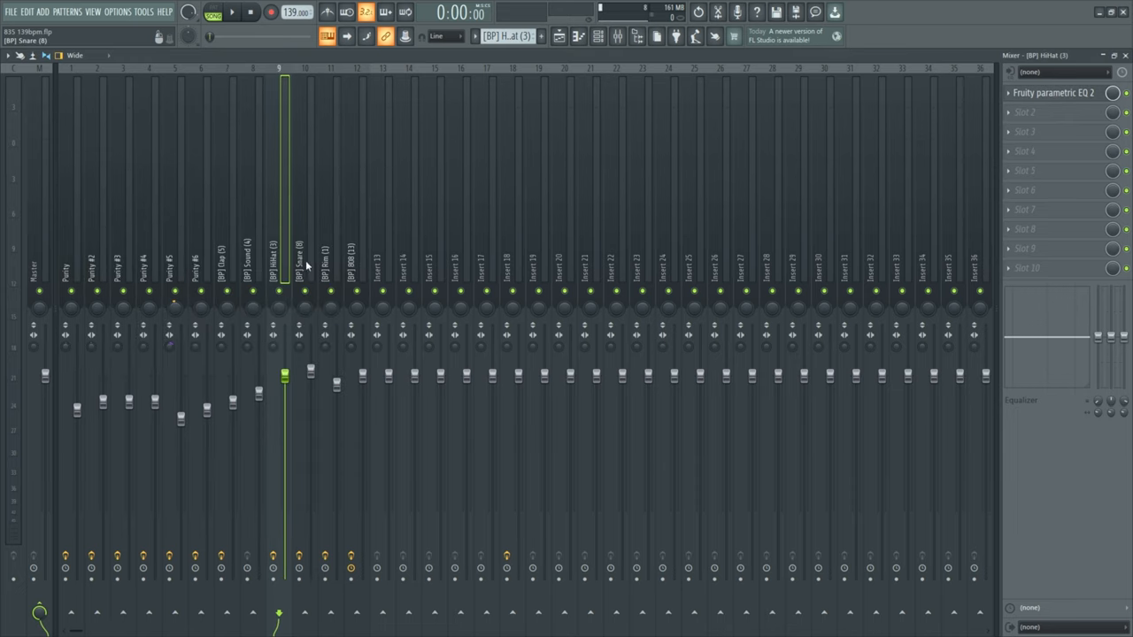
left_click(332, 265)
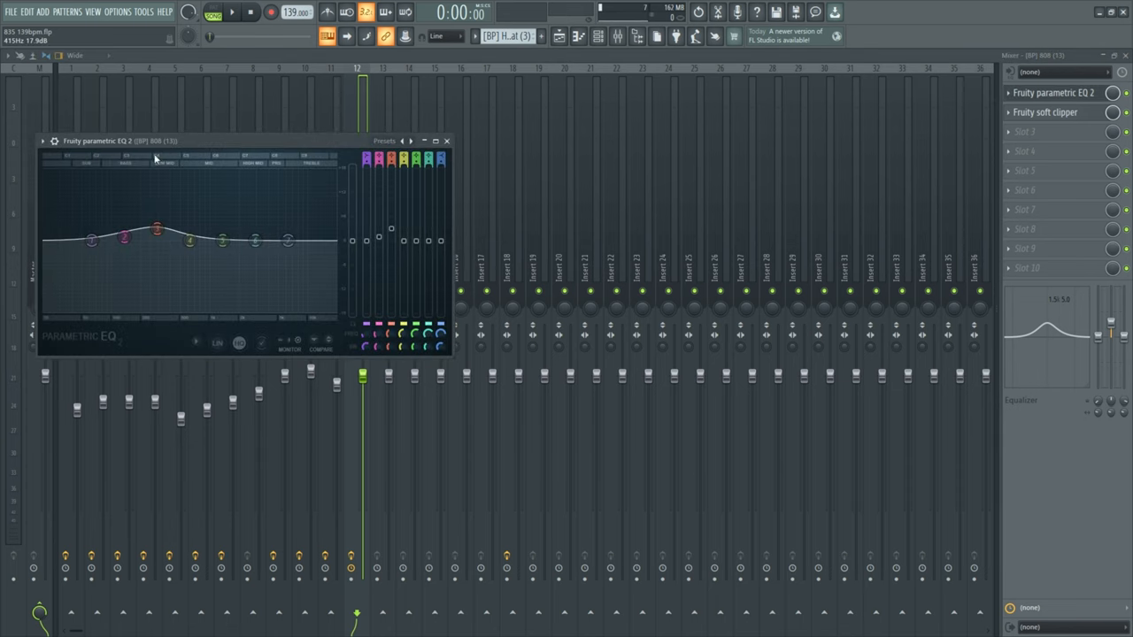
mouse_move(453, 156)
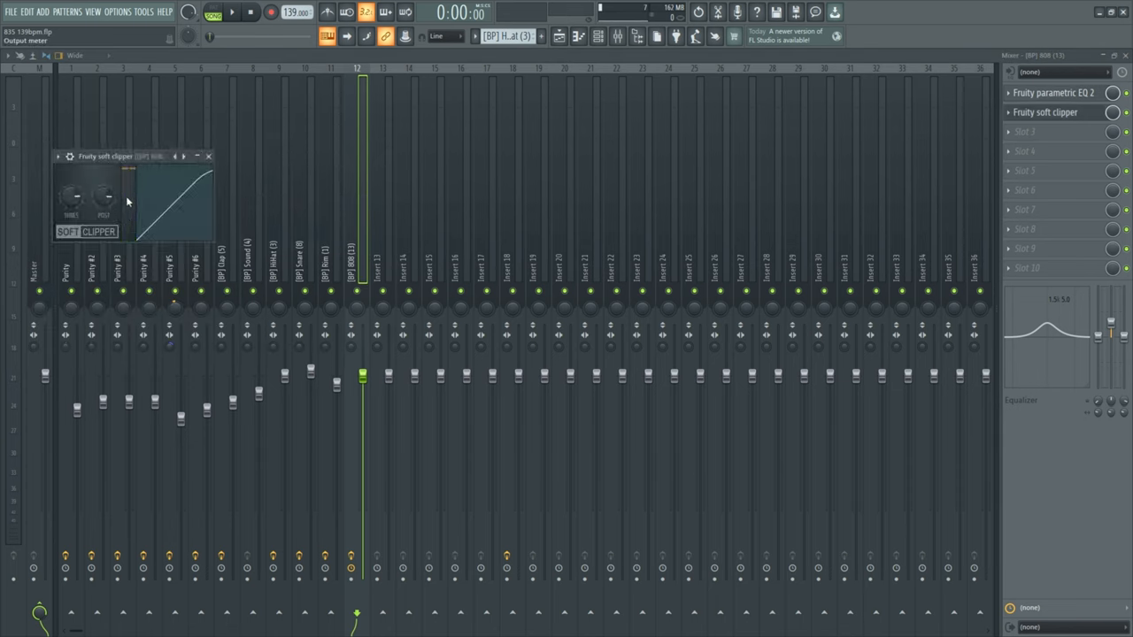
- Inspect the 808 insert's Parametric EQ 2 and Soft Clipper, then close them
left_click_drag(71, 195, 71, 204)
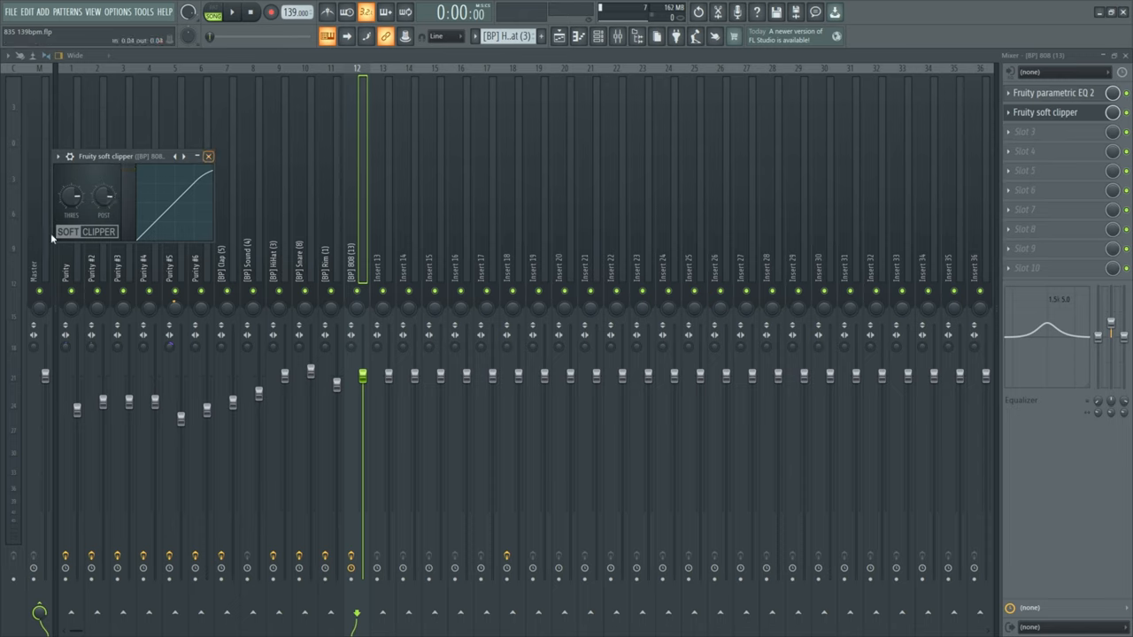
left_click(209, 155)
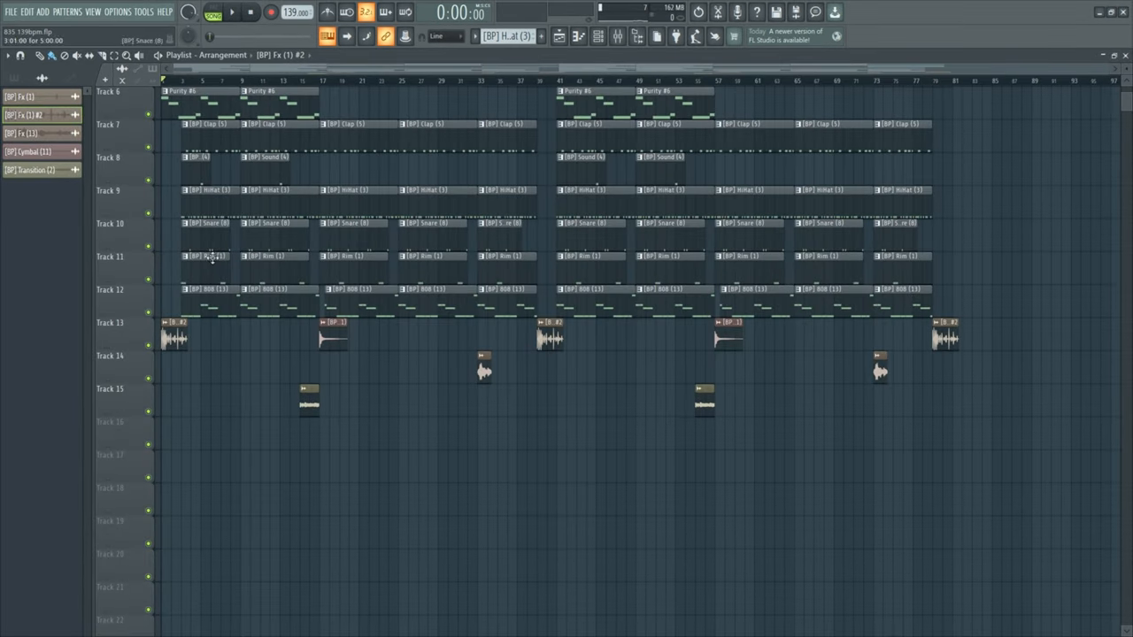
- Look over the Playlist clips, then return to the Mixer on the reverb insert
left_click(232, 13)
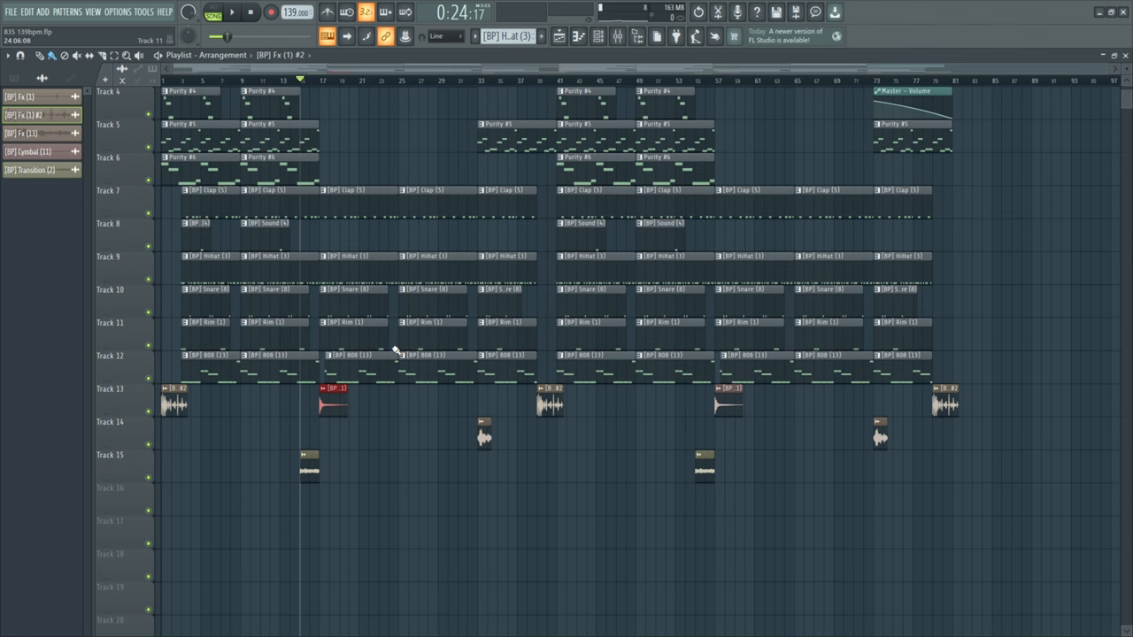
mouse_move(372, 191)
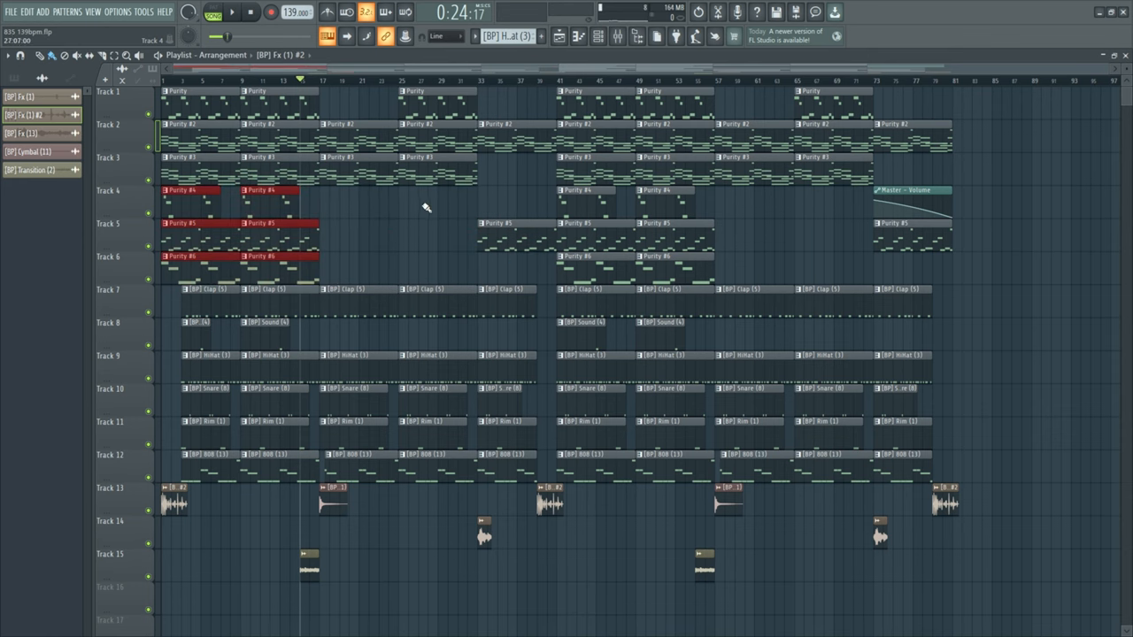
scroll("down", 3)
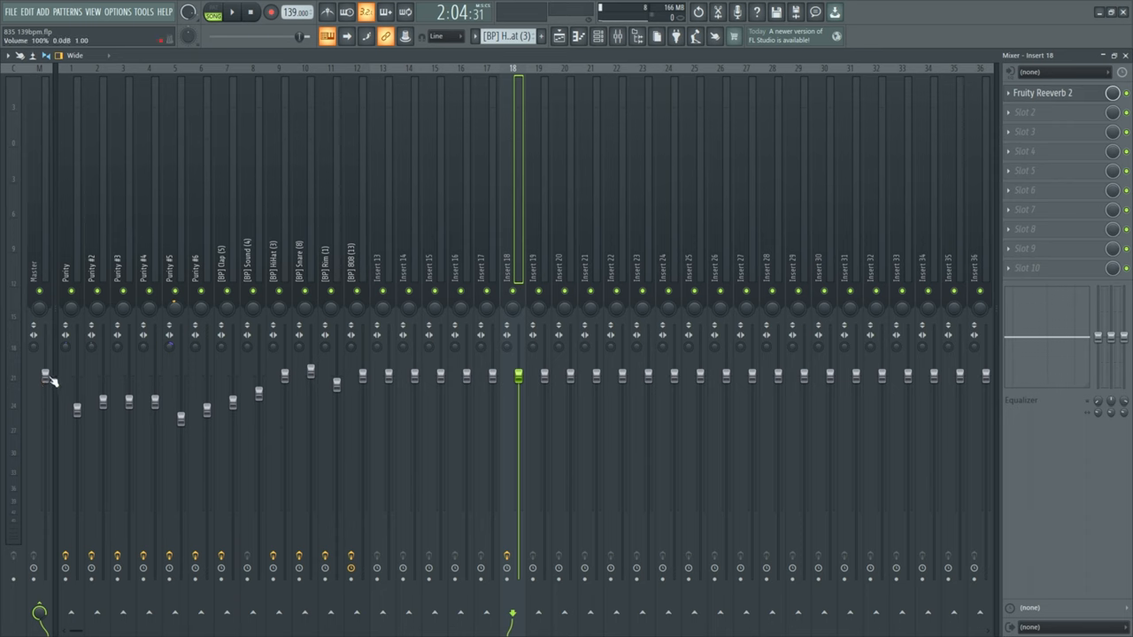
- Use the Master fader's automation option to reveal the Master - Volume fade-out clip
right_click(44, 380)
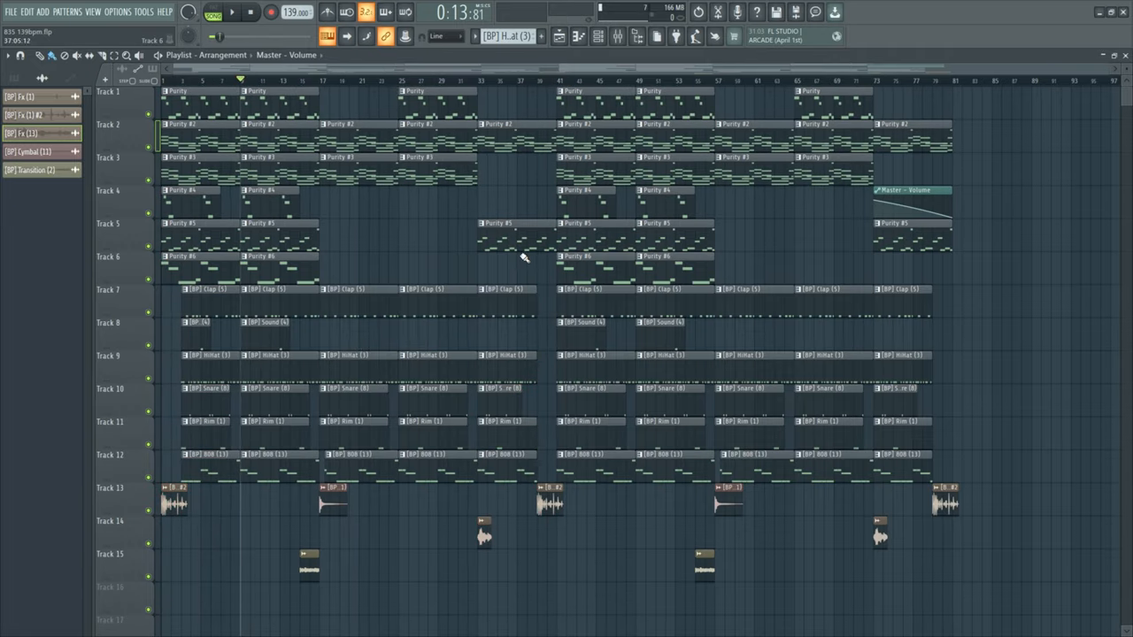
mouse_move(768, 339)
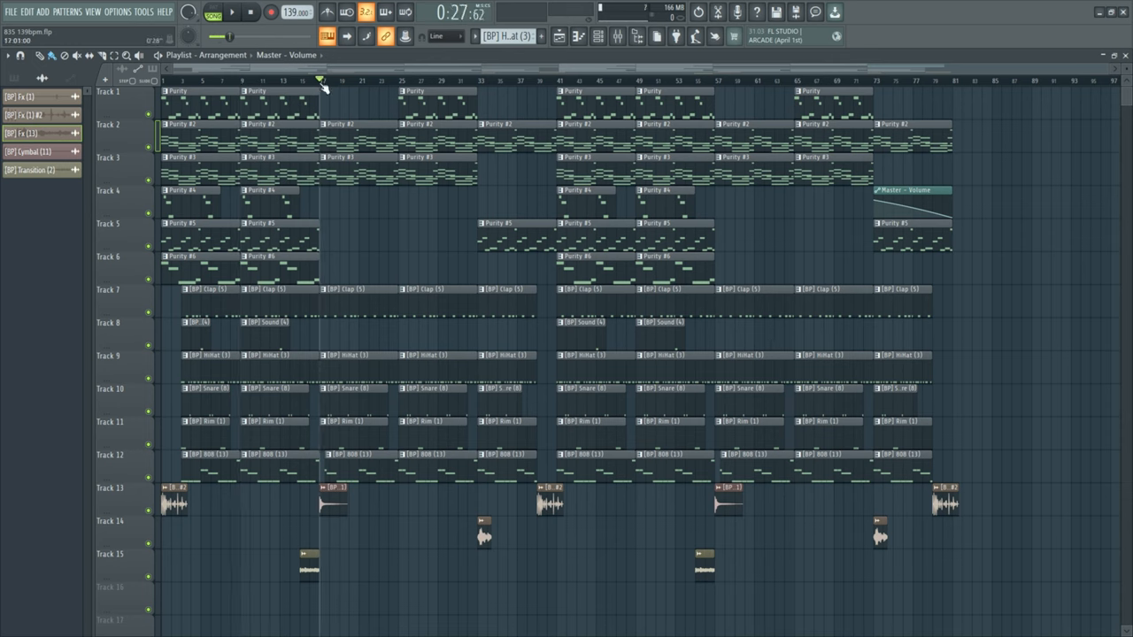
left_click(388, 80)
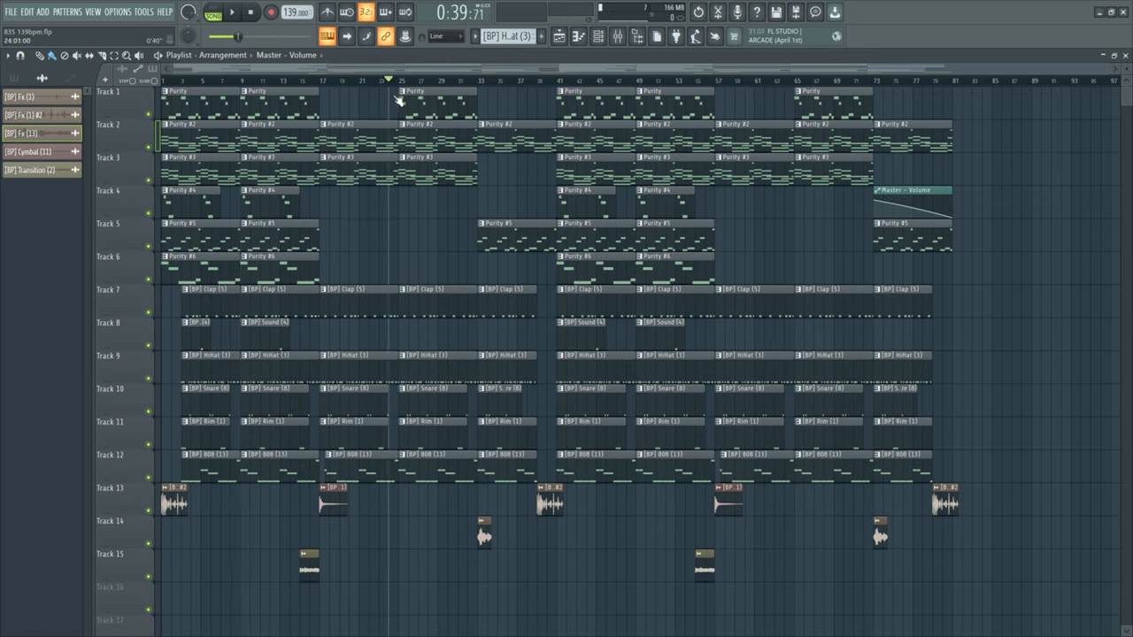